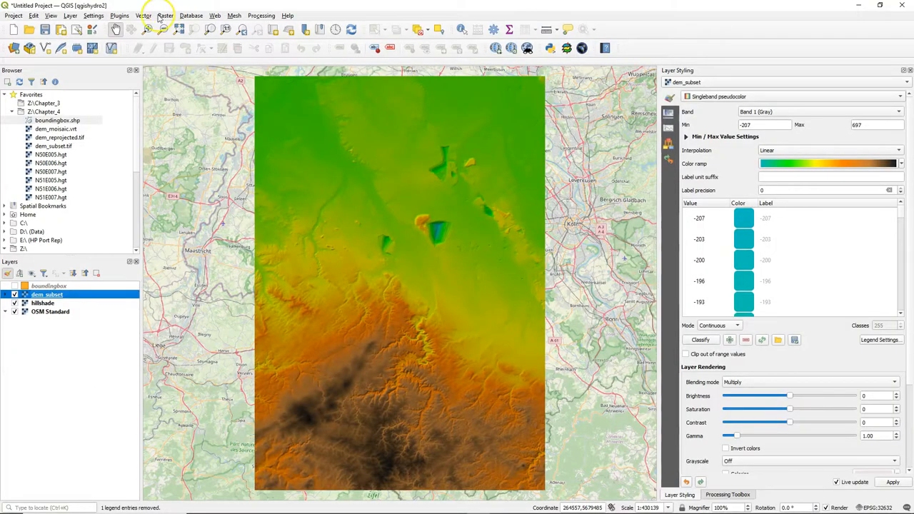
Install the PCRaster Tools plugin from the plugin manager (search 'pcr').
click(120, 14)
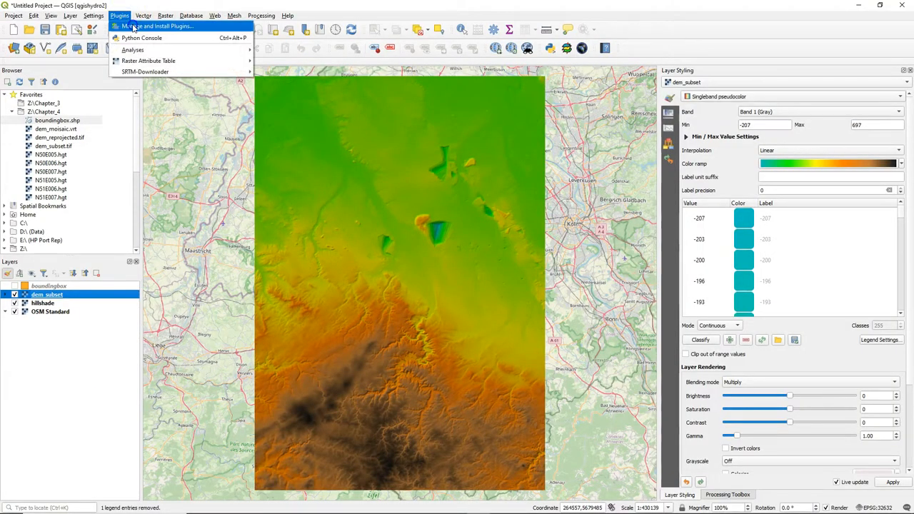
click(157, 26)
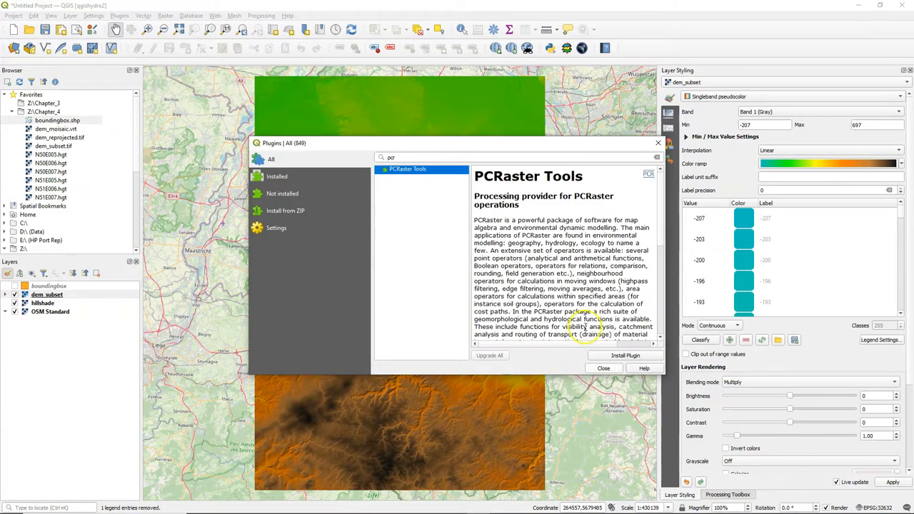
click(626, 356)
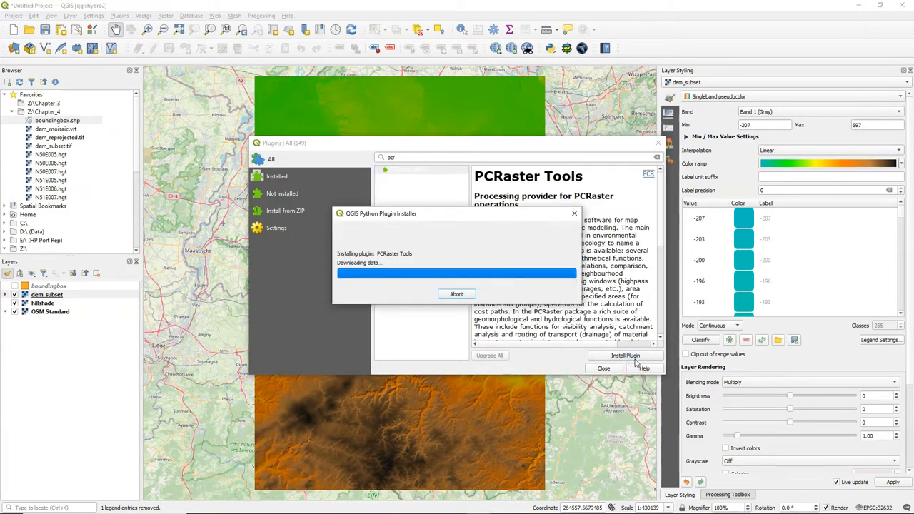
click(626, 354)
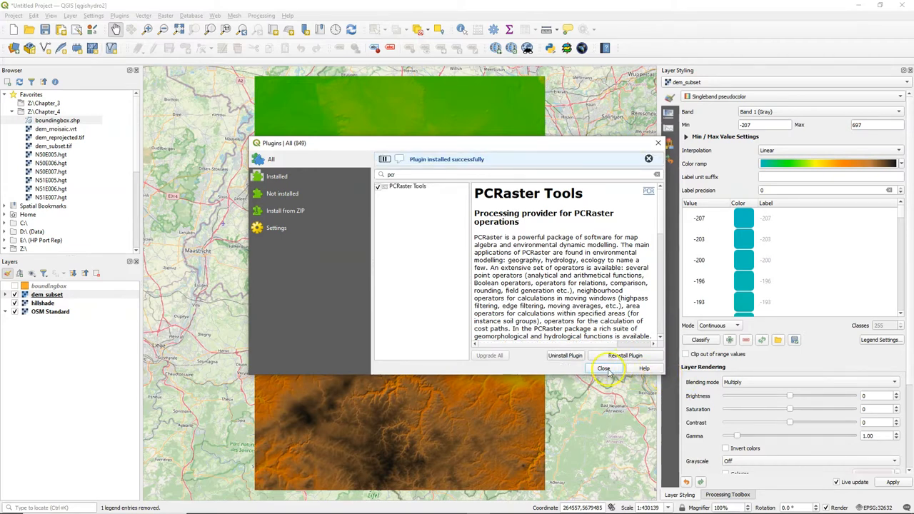
click(605, 369)
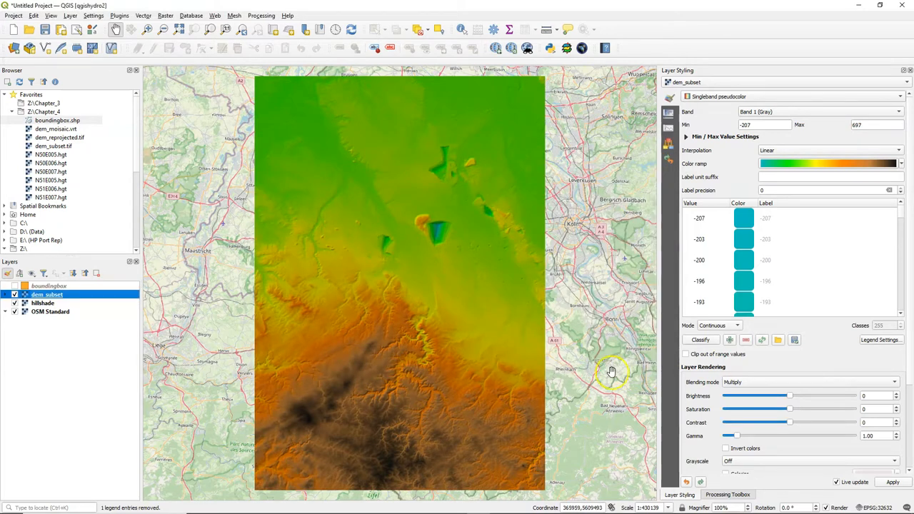
Show the Processing Toolbox and expand PCRaster > Data management tools.
click(727, 495)
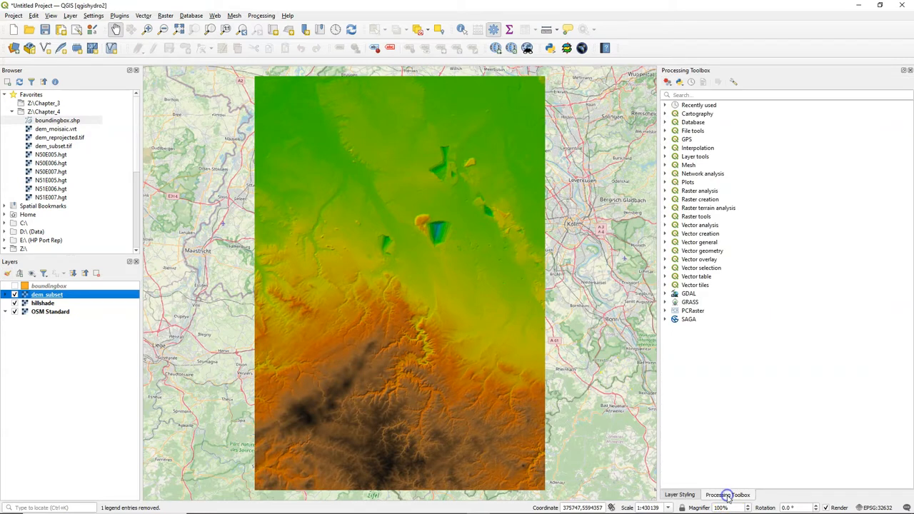
mouse_move(666, 315)
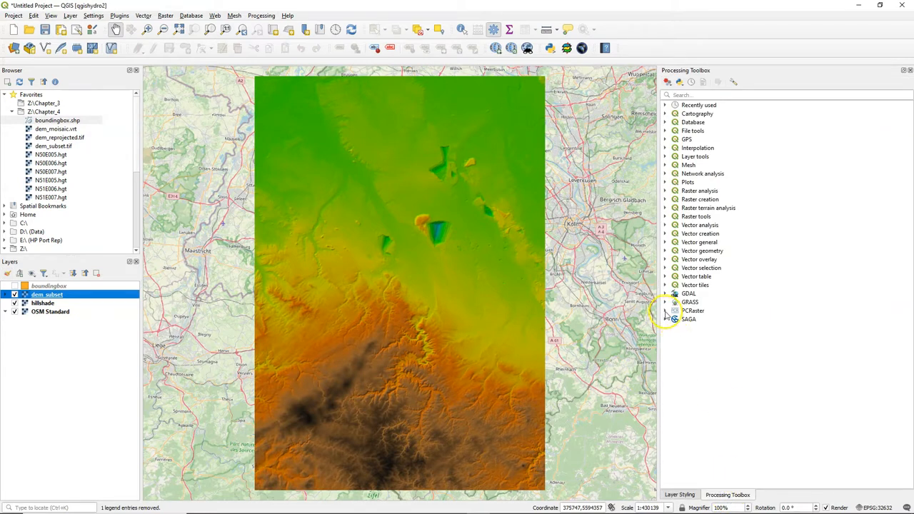
click(666, 311)
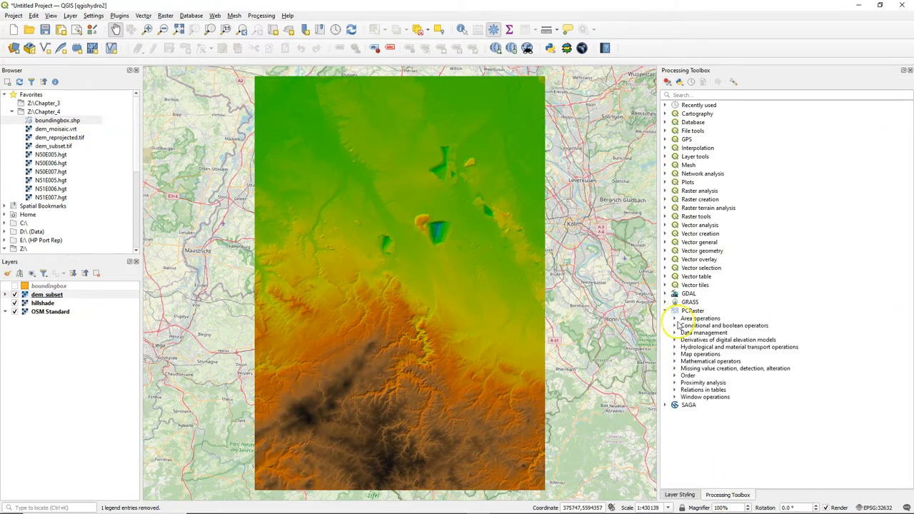
click(674, 333)
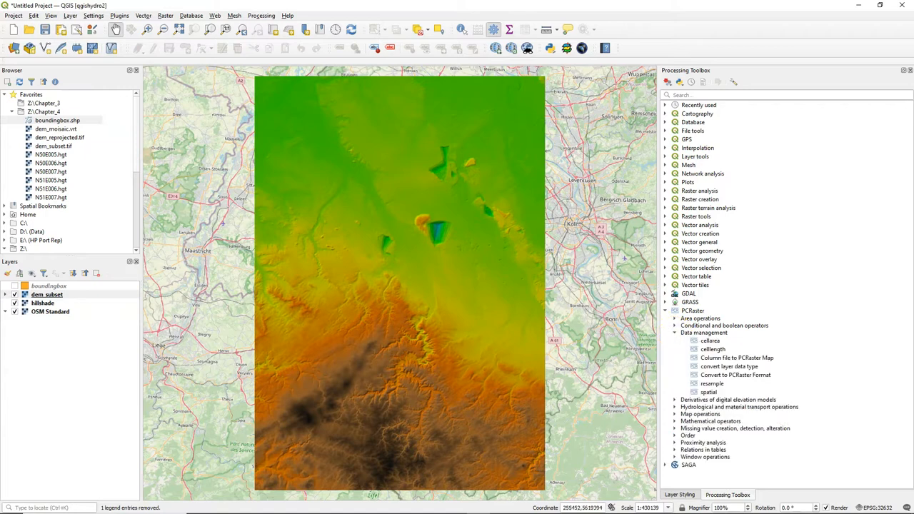
Set Convert to PCRaster Format to Scalar output saved as dem.map.
double_click(736, 374)
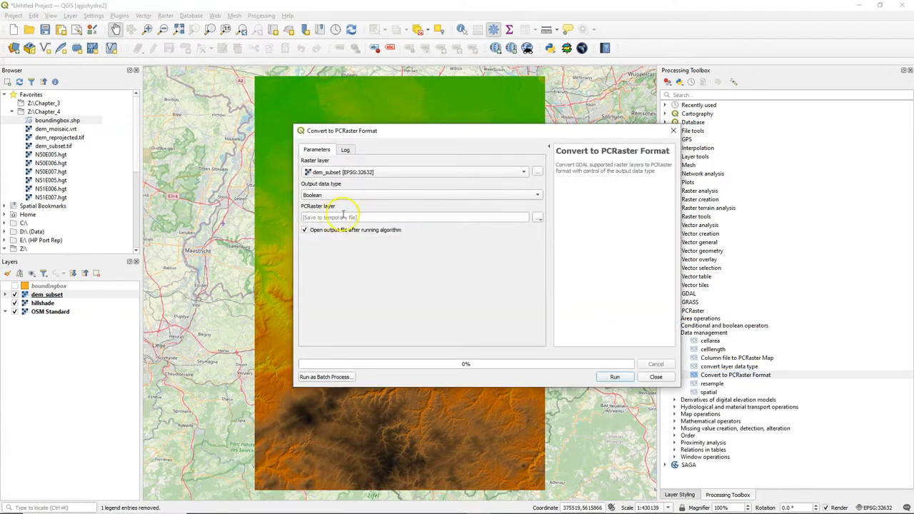
click(420, 194)
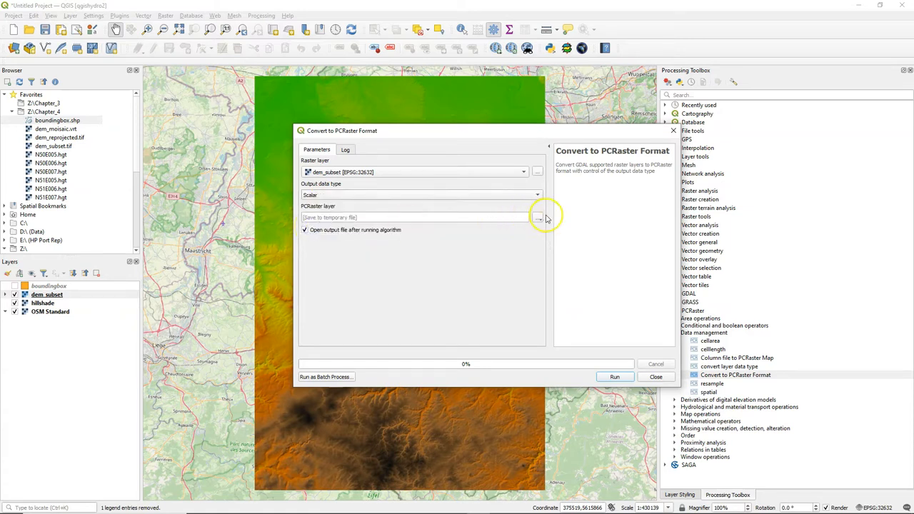
click(537, 217)
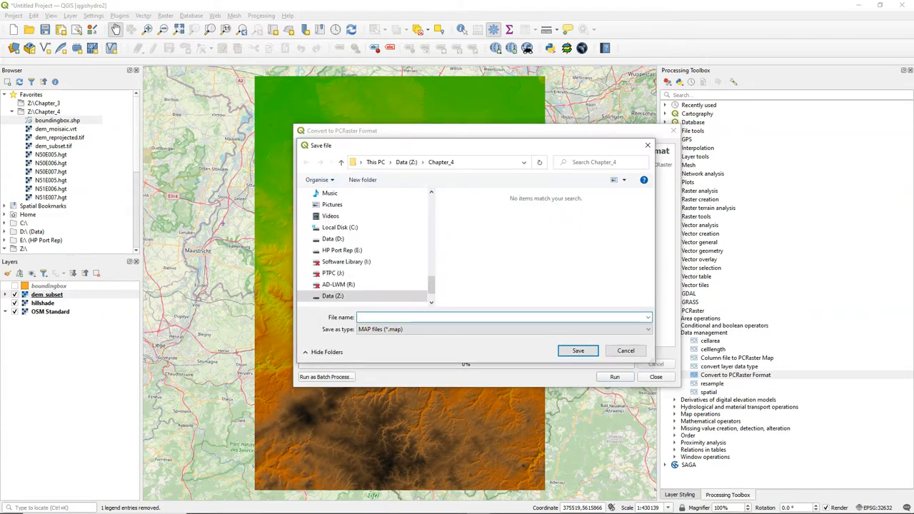
text(dem)
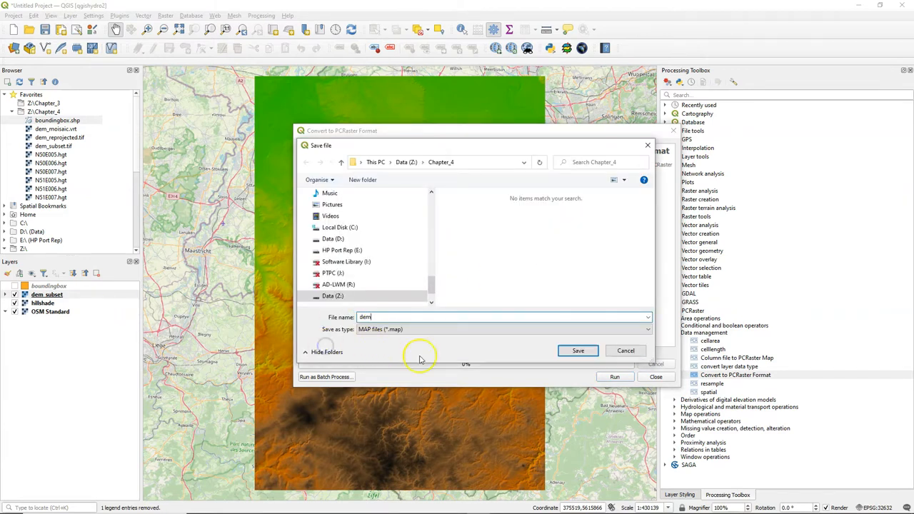
click(577, 351)
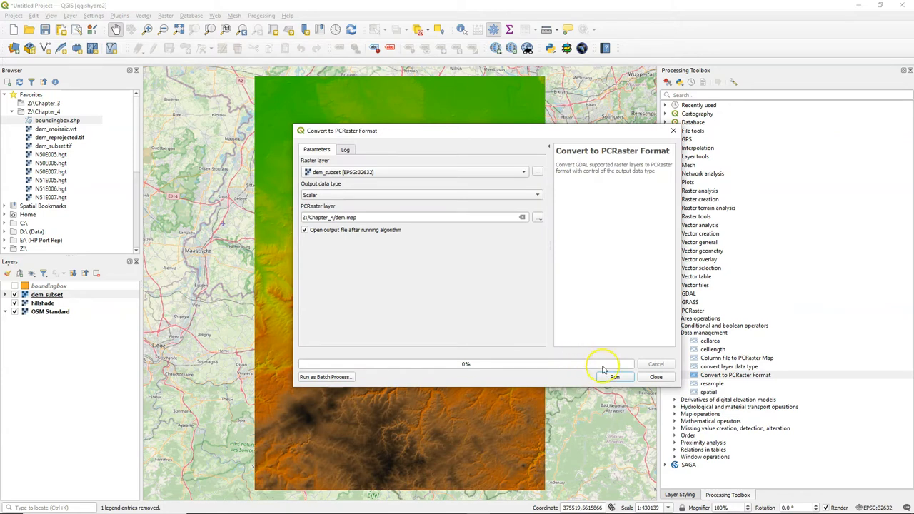
Run the conversion so dem.map loads as a new grayscale dem layer.
click(615, 377)
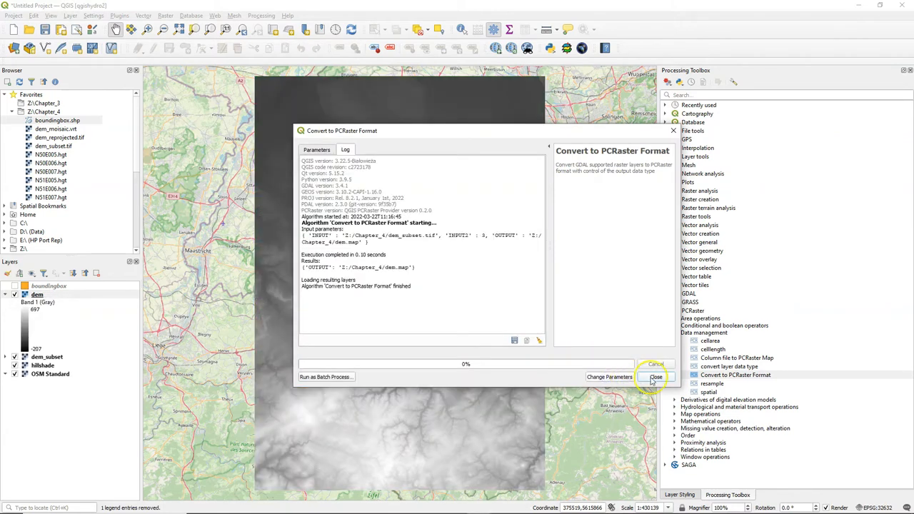
click(655, 377)
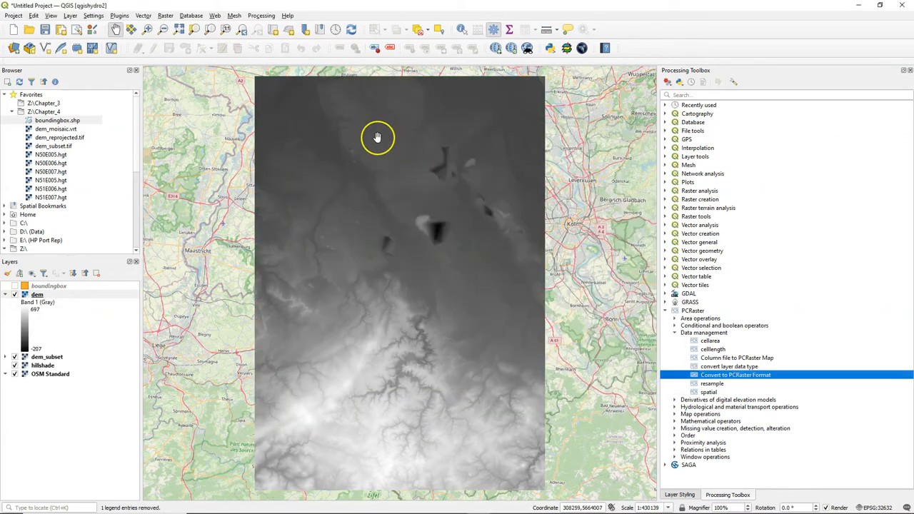